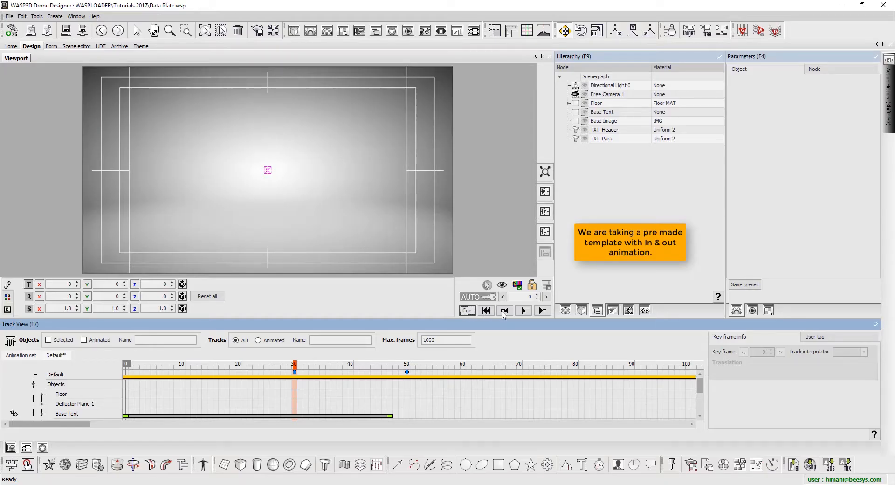
# Preview the in and out animation past the pause, then inspect frame 30's key actions
pyautogui.click(522, 311)
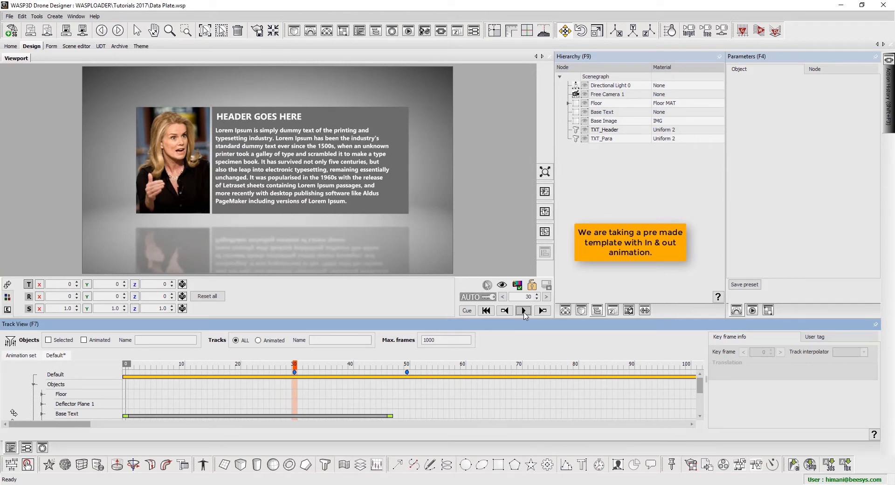
pyautogui.click(522, 310)
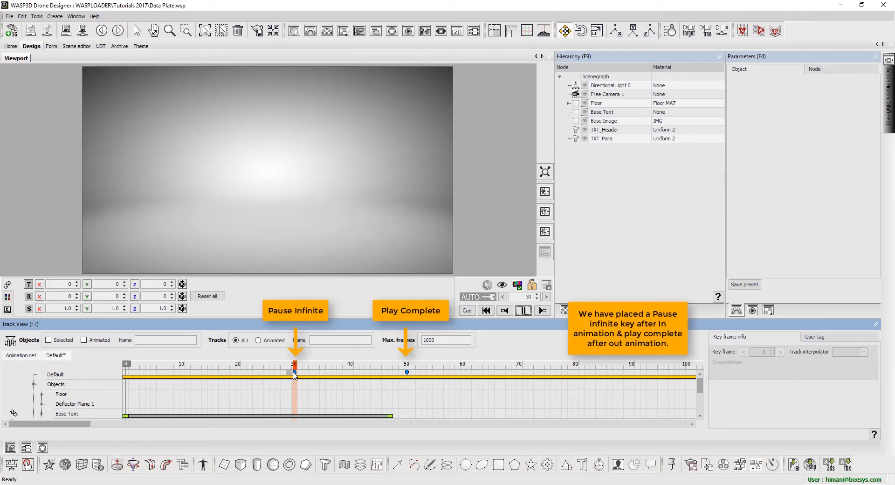
pyautogui.click(522, 311)
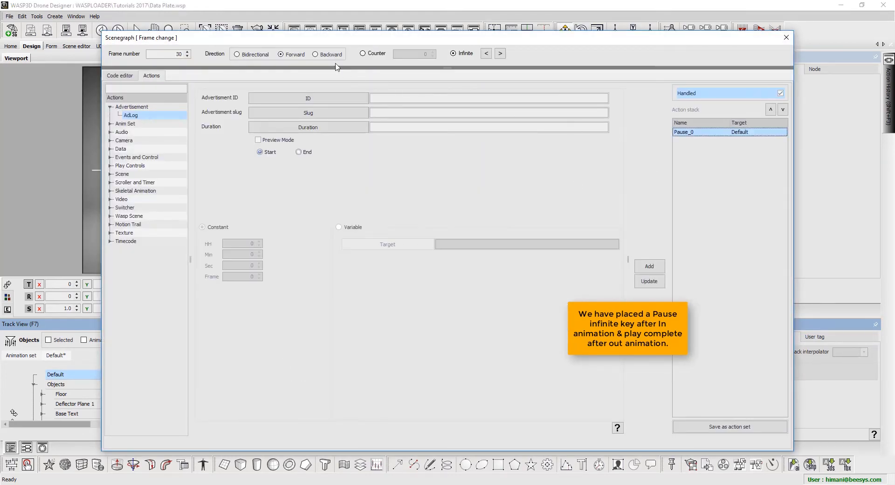
# Review the infinite Pause at frame 30 and Play Complete at frame 50, then dismiss the editor
pyautogui.click(131, 182)
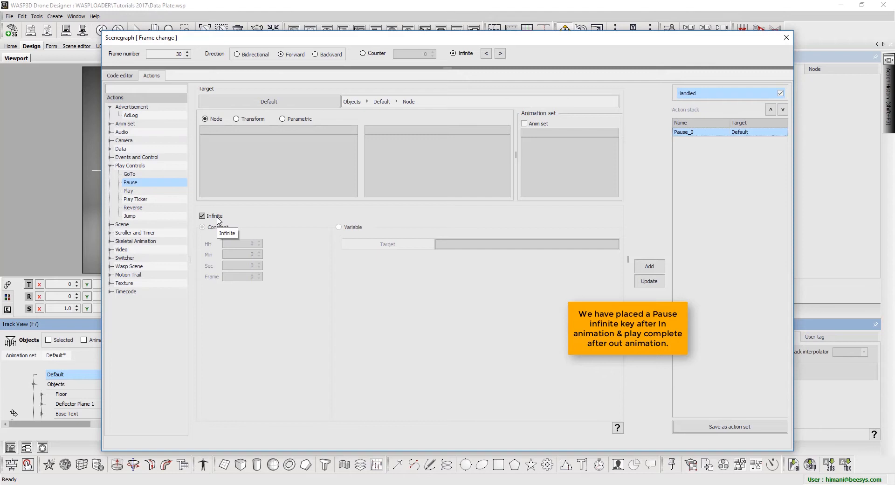
pyautogui.moveTo(511, 87)
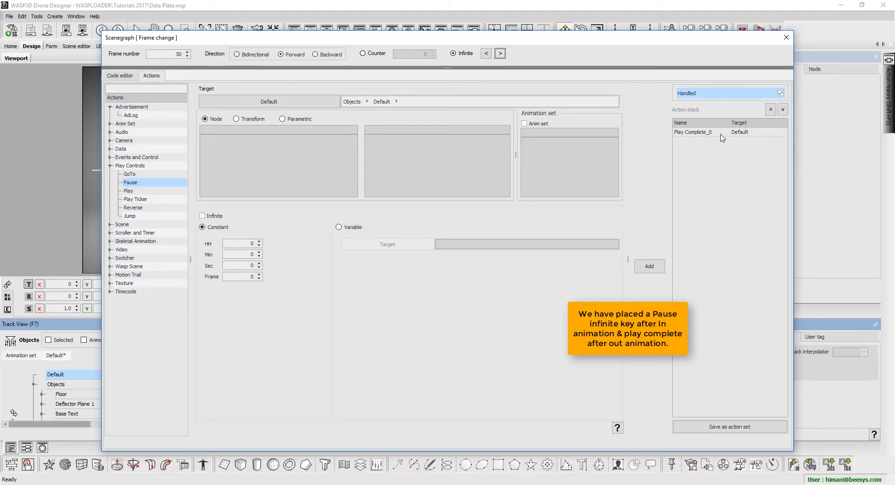
pyautogui.click(693, 131)
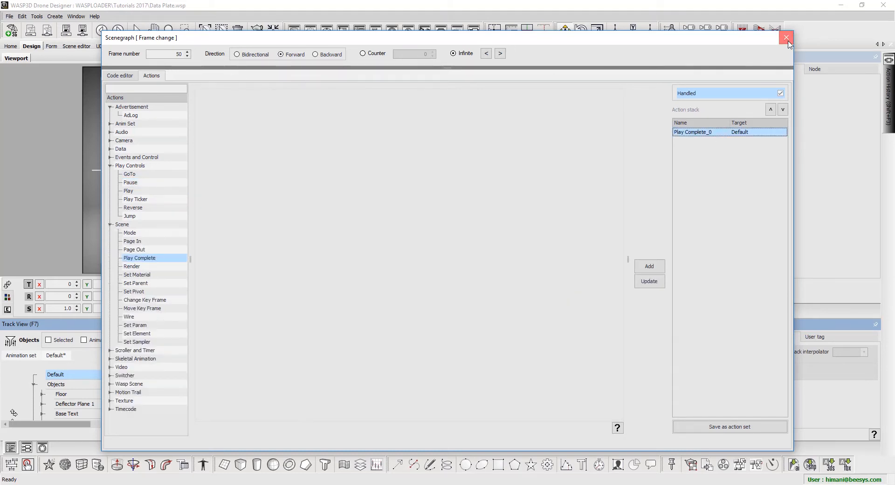
pyautogui.click(787, 38)
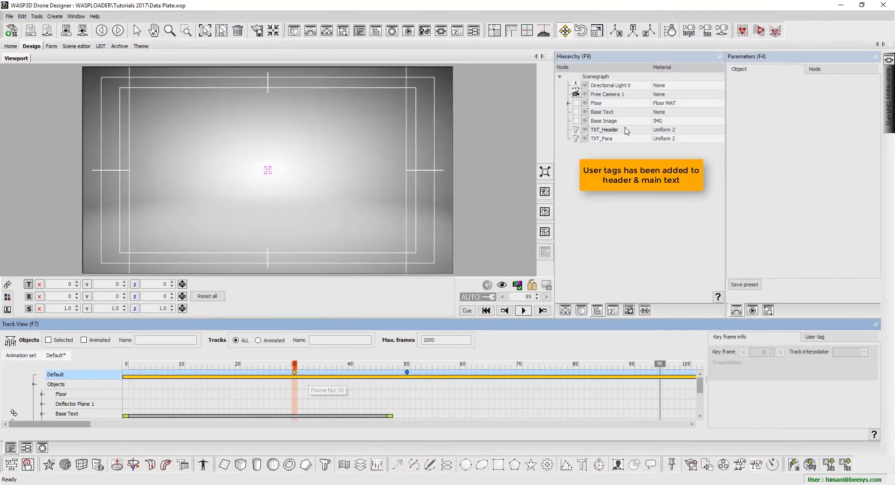
# Check the Header and Main Text user tags on TXT_Header and TXT_Para, then cue and replay
pyautogui.click(604, 129)
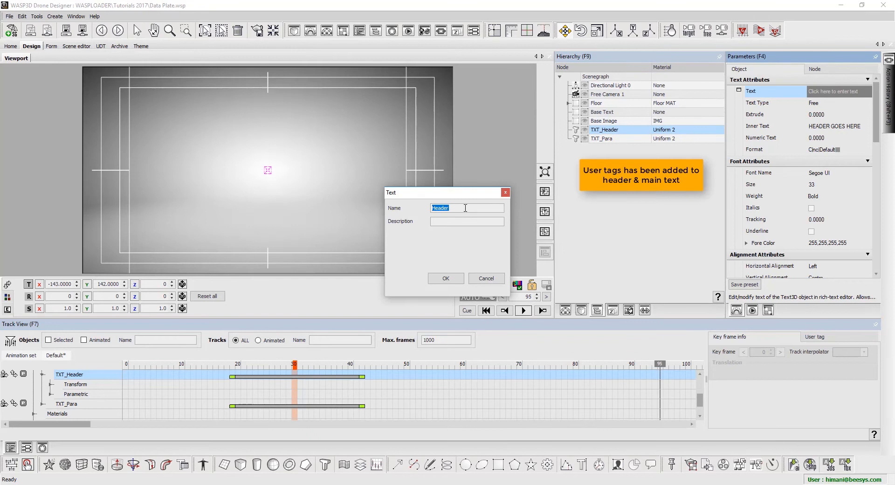
pyautogui.click(485, 278)
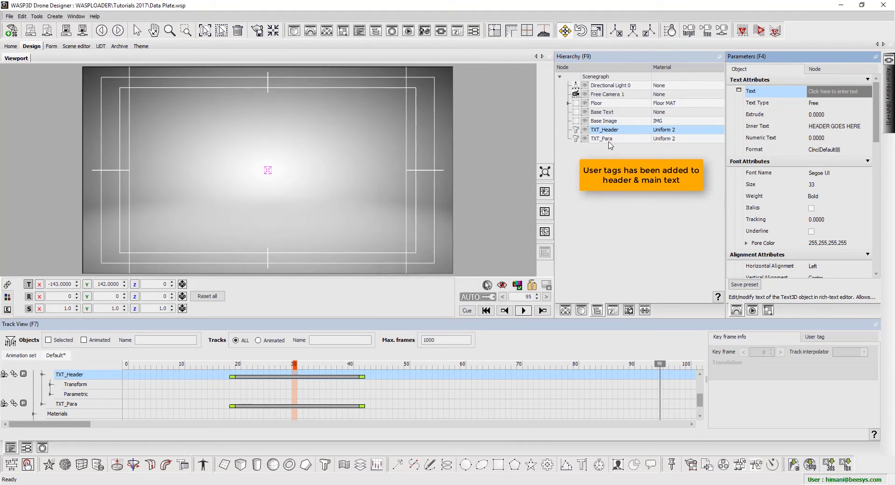
pyautogui.click(602, 138)
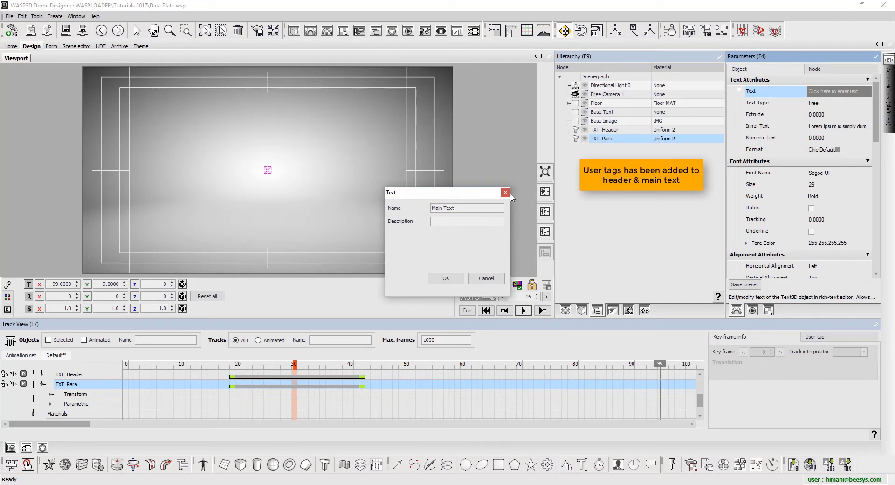
pyautogui.click(505, 192)
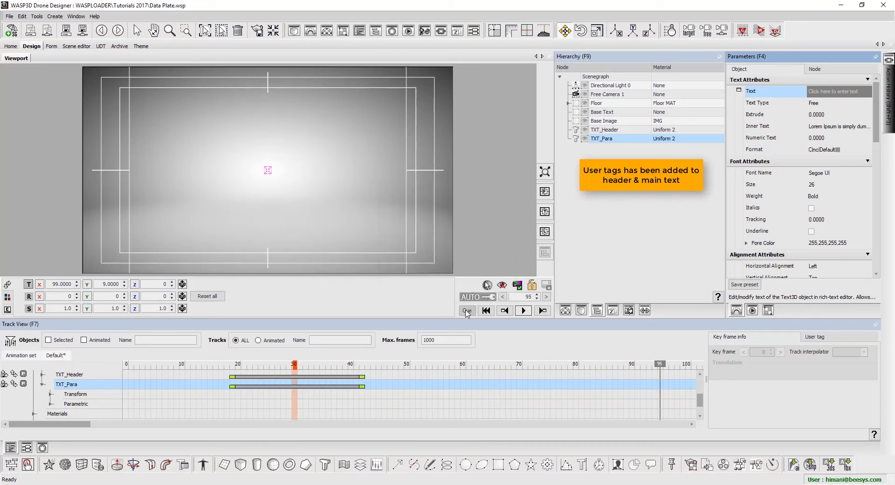
pyautogui.click(522, 311)
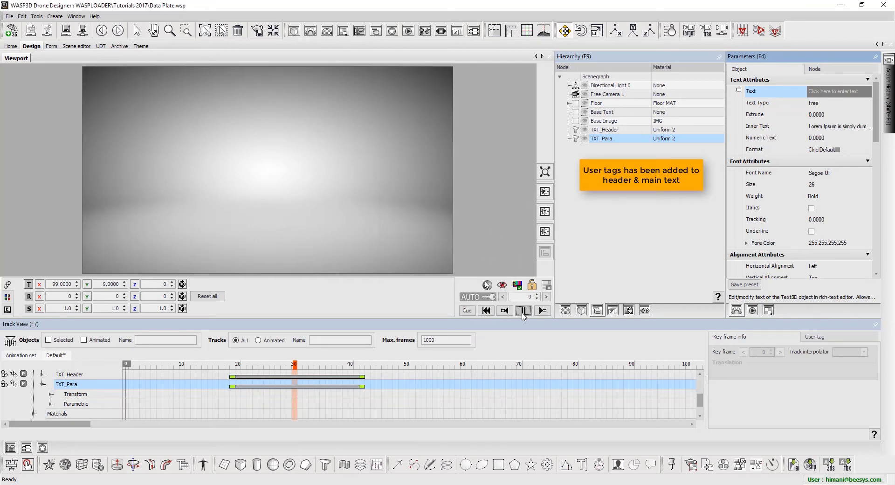
pyautogui.click(522, 311)
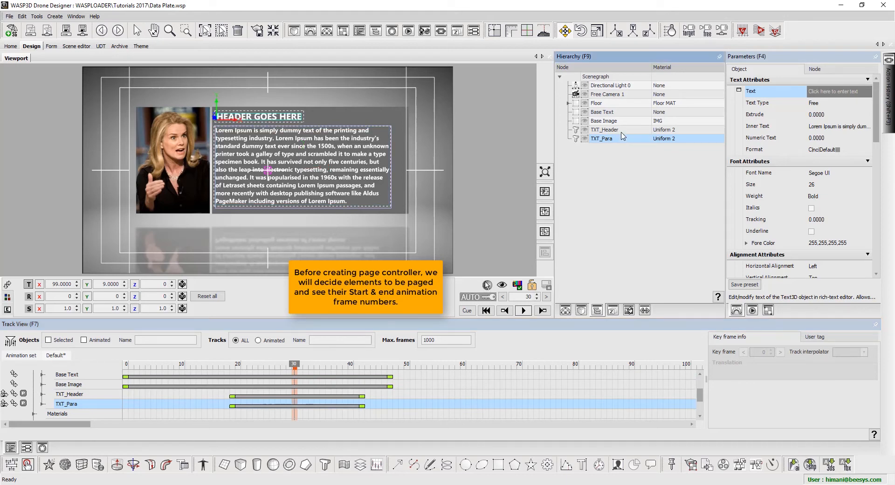
# Scrub TXT_Para's in animation from frame 19 to frame 42 on the timeline
pyautogui.click(601, 138)
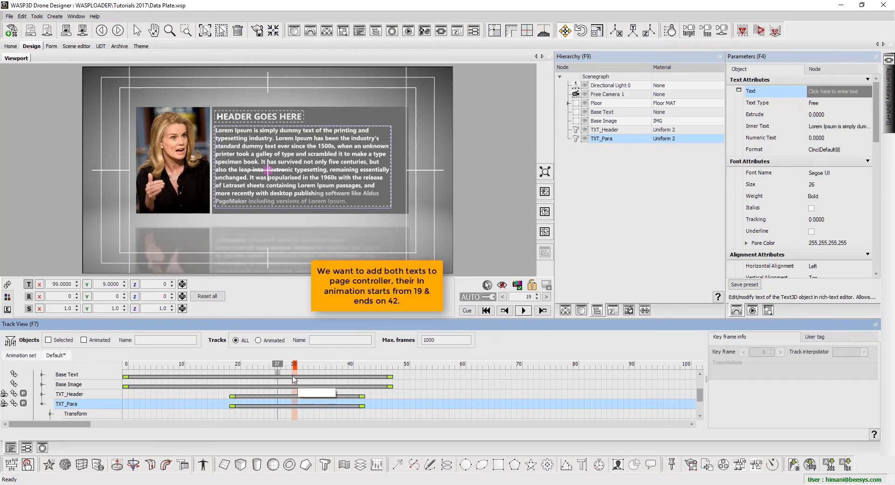
pyautogui.moveTo(294, 363); pyautogui.dragTo(362, 363)
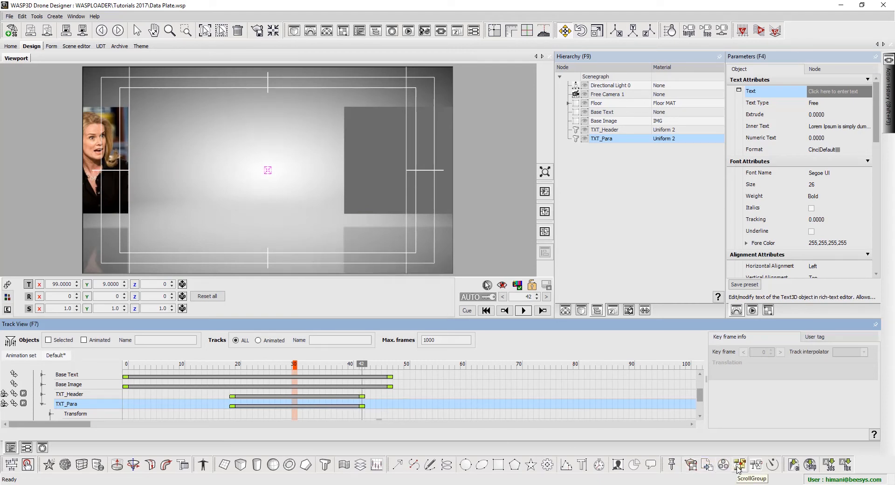
pyautogui.moveTo(707, 464)
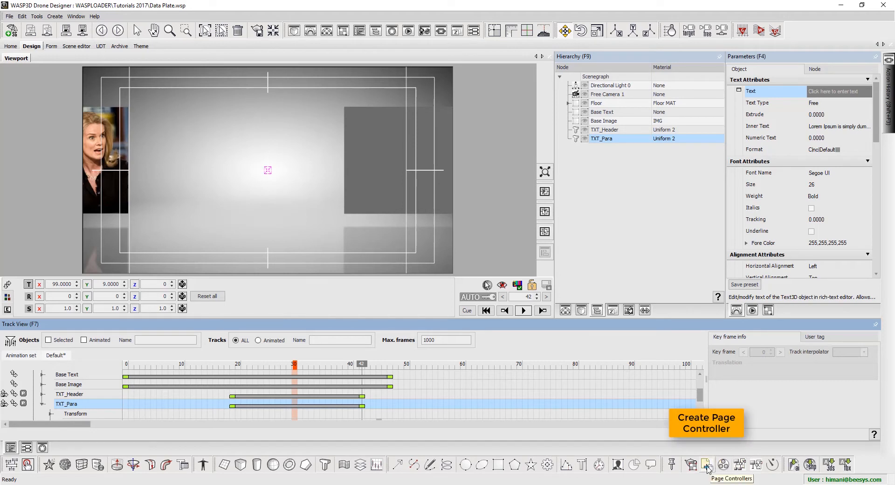
# Create Page Controllers 1 with Page In at frame 19 and Page Out at frame 42
pyautogui.click(706, 464)
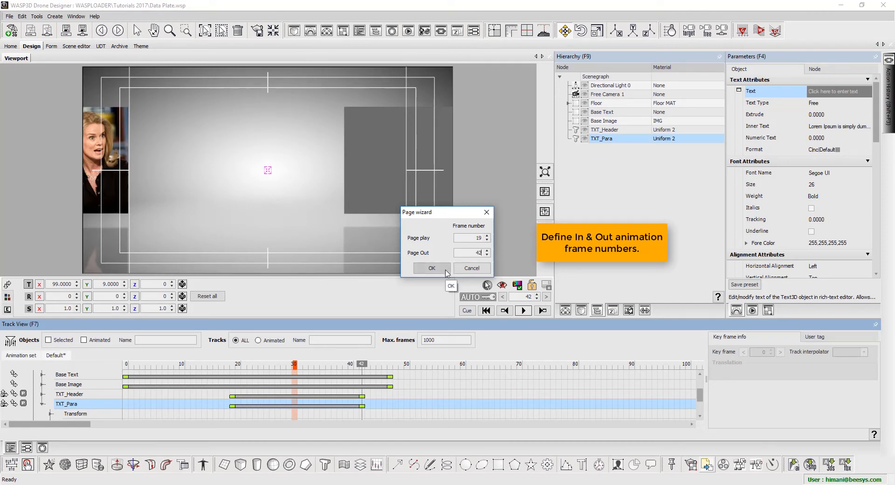
pyautogui.click(430, 268)
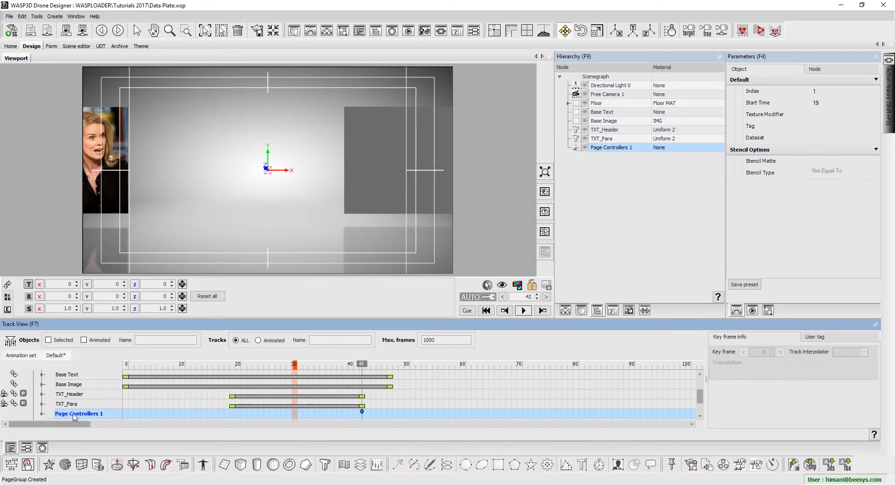
pyautogui.scroll(-3)
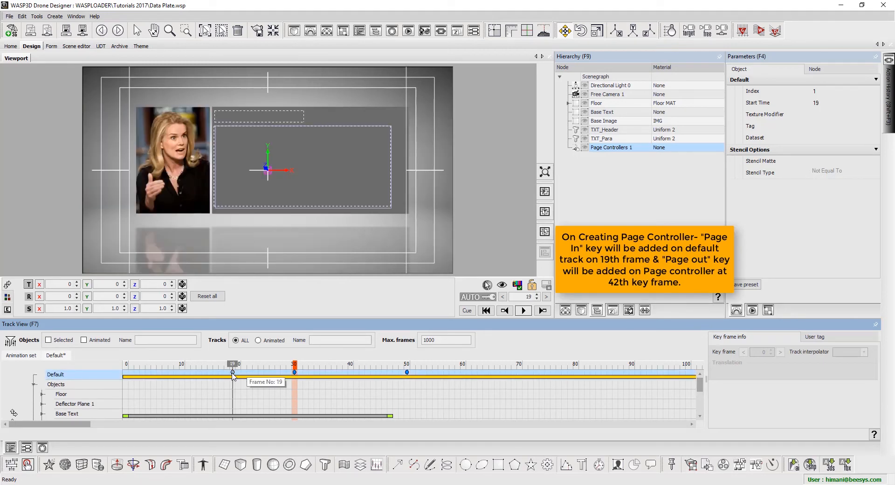
pyautogui.doubleClick(233, 372)
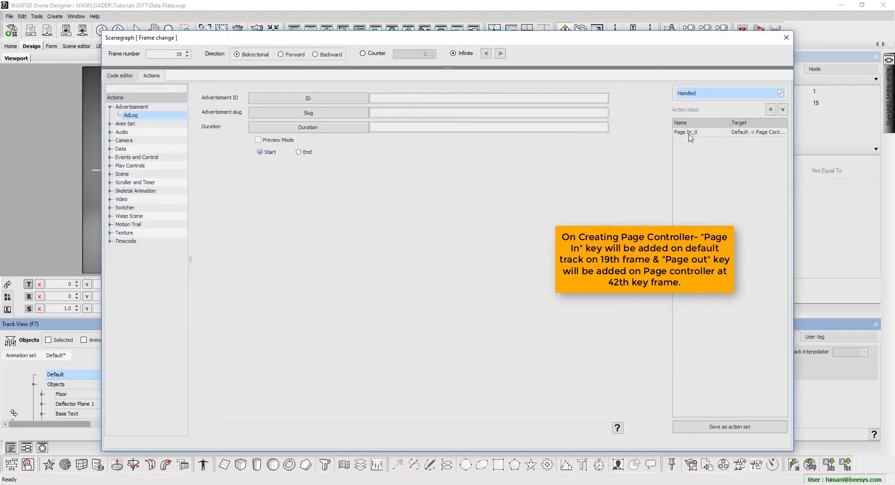
pyautogui.click(690, 132)
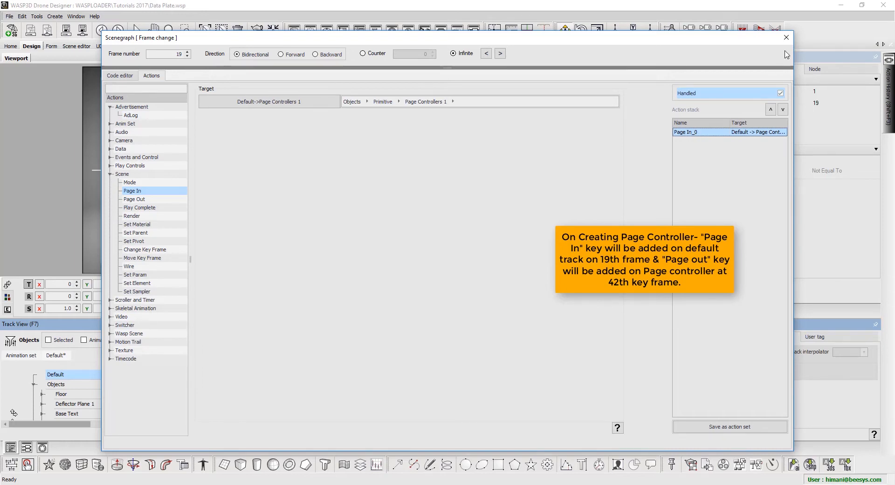
pyautogui.click(786, 38)
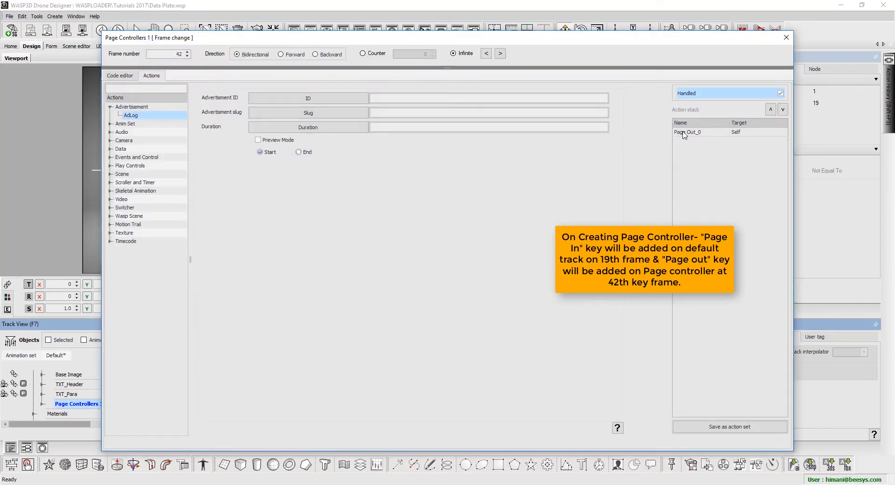
pyautogui.click(687, 132)
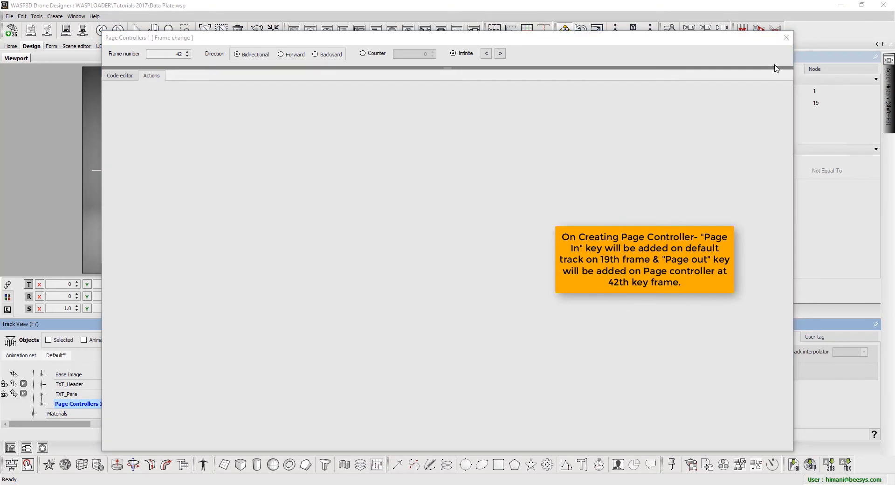
pyautogui.click(787, 37)
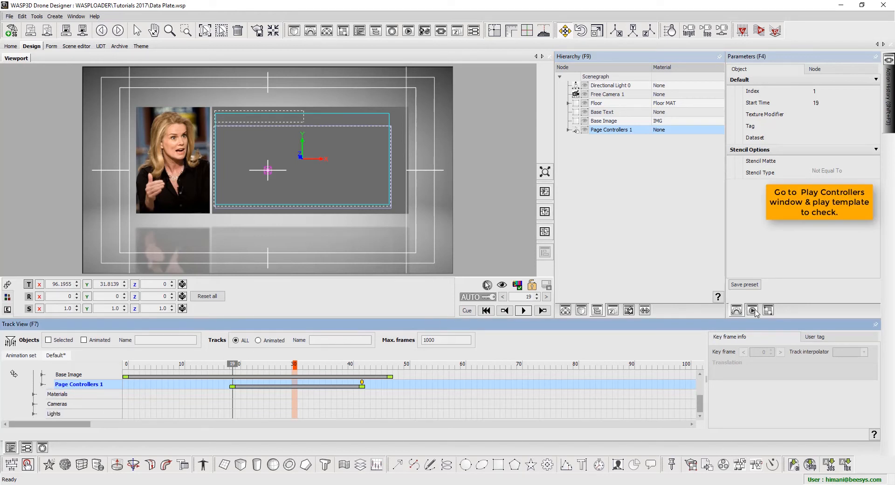
# Cue the template to frame 0 and play it from the Play Controllers window
pyautogui.click(753, 310)
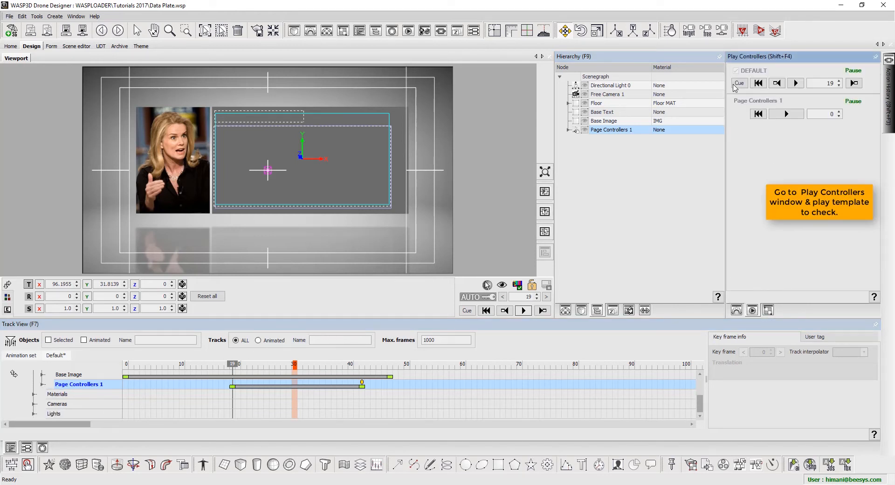
pyautogui.click(739, 83)
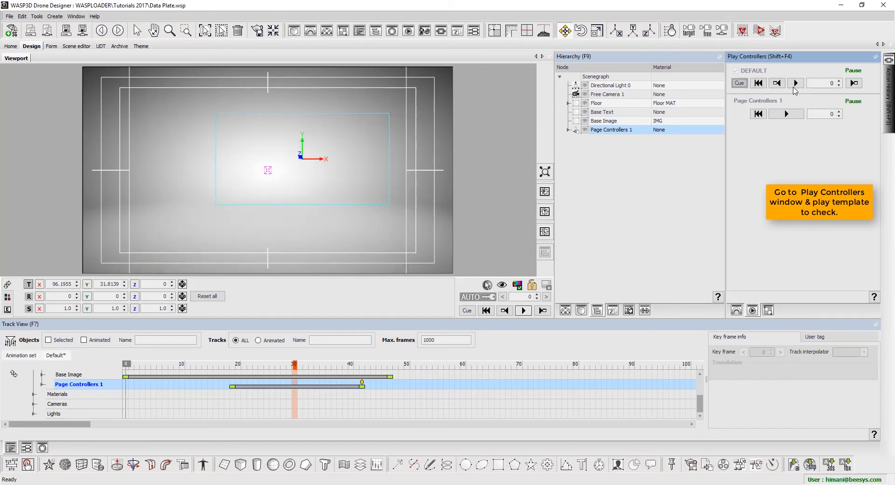
pyautogui.click(795, 83)
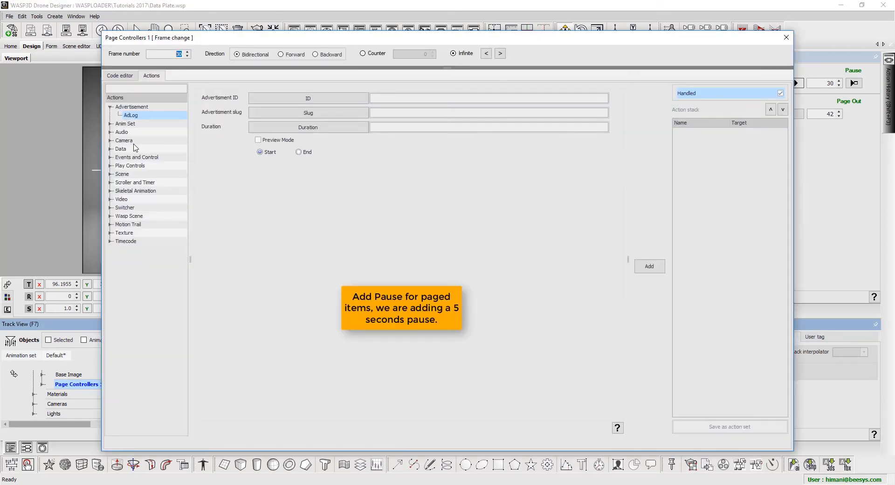
# Add a 5-second Pause from Play Controls to Page Controllers 1's action stack and close the dialog
pyautogui.click(129, 165)
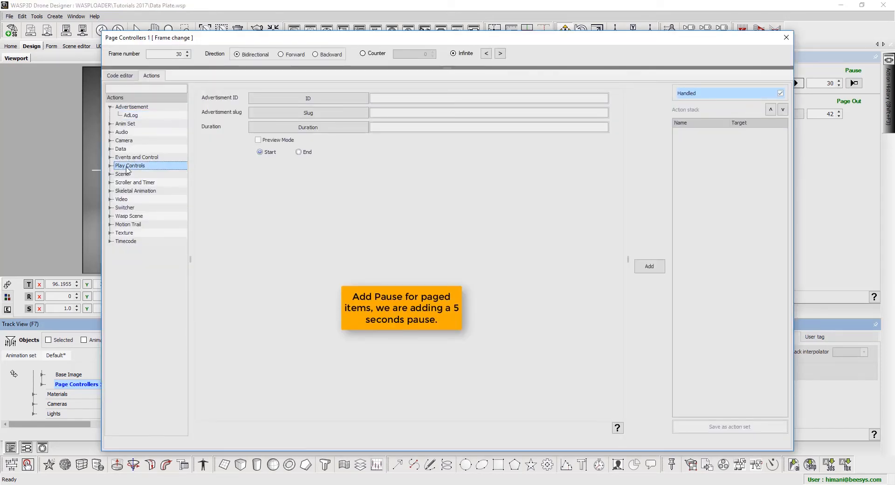
pyautogui.click(129, 190)
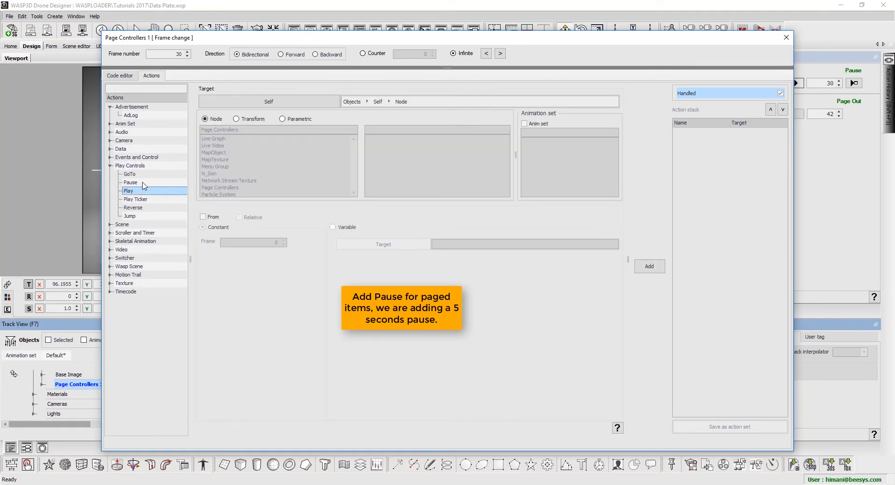
pyautogui.click(129, 182)
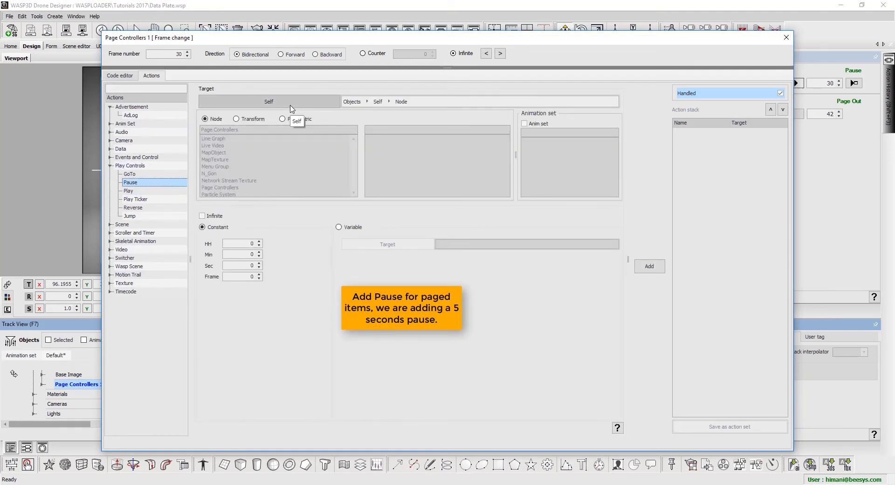
pyautogui.click(240, 265)
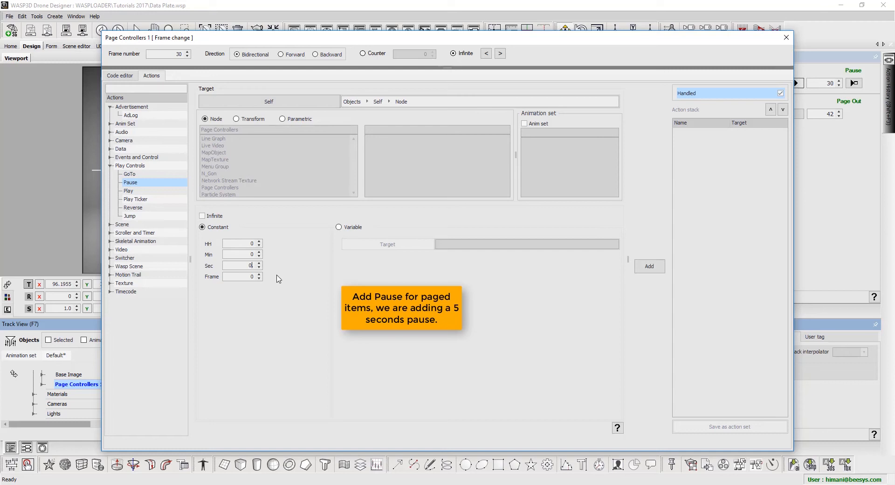
pyautogui.write('5')
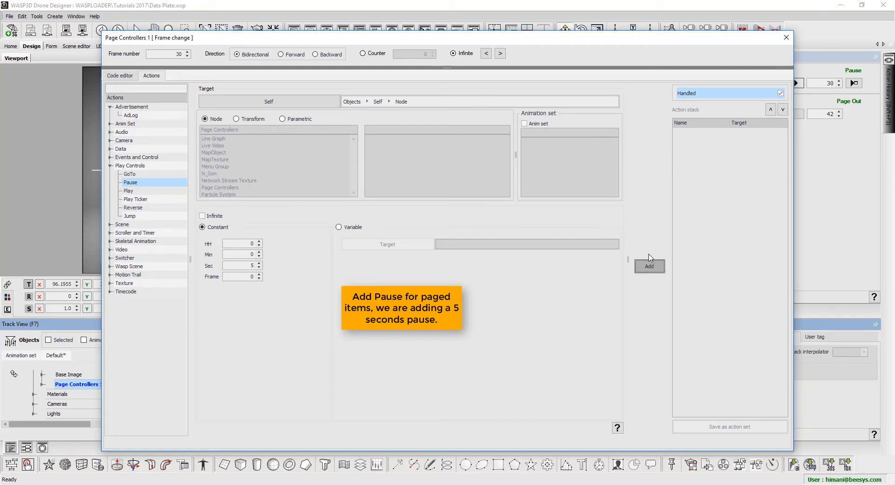
pyautogui.click(649, 265)
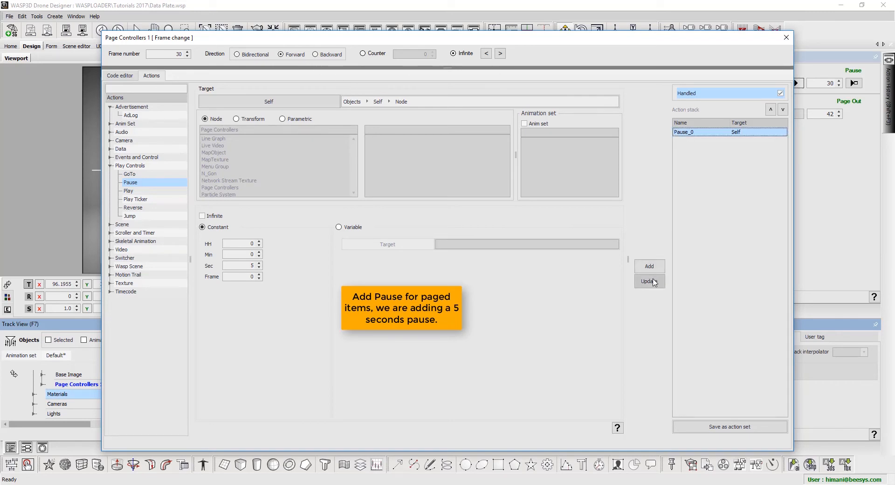
pyautogui.click(786, 37)
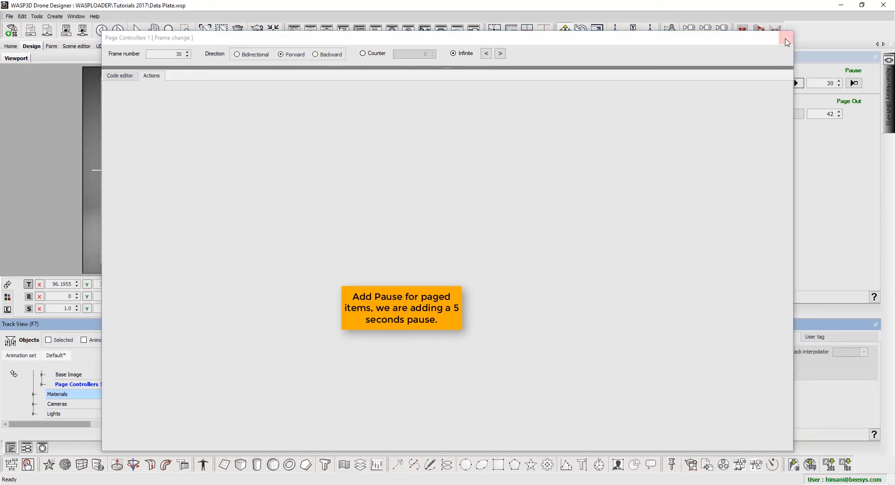
pyautogui.click(787, 37)
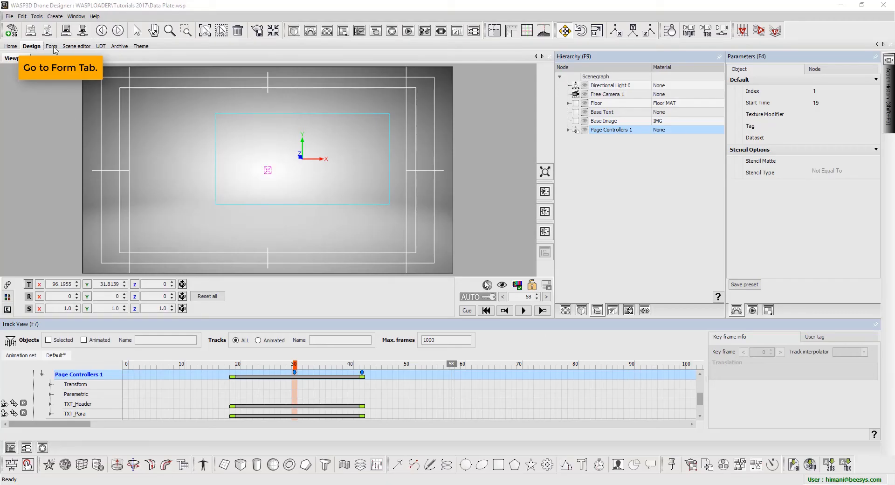
# Add a Page Control to the form and arrange the Header and Main Text tags inside it
pyautogui.click(50, 47)
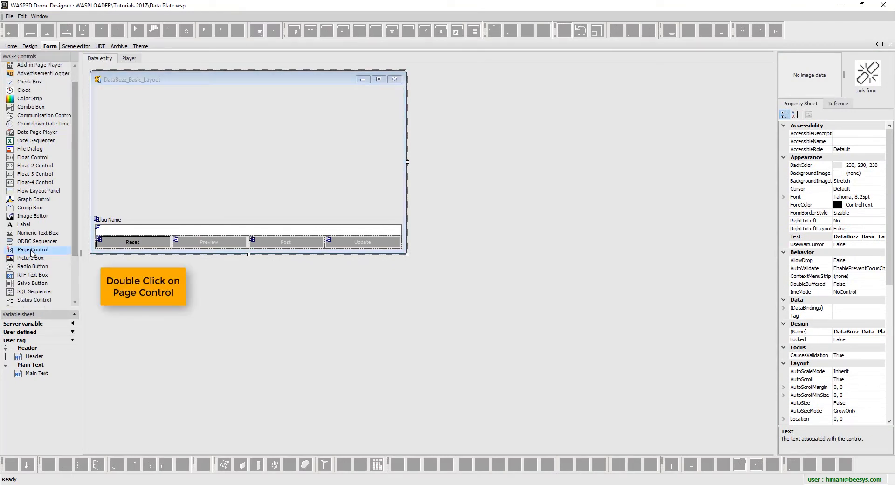
pyautogui.doubleClick(33, 250)
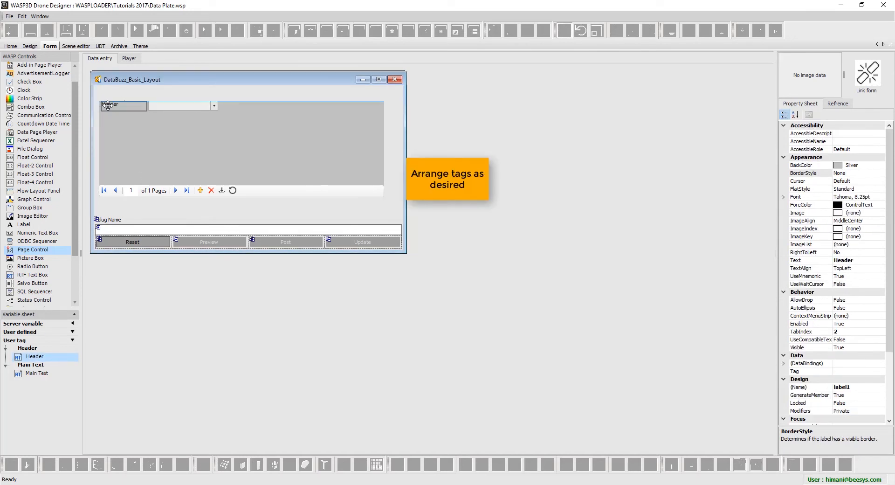
pyautogui.click(250, 143)
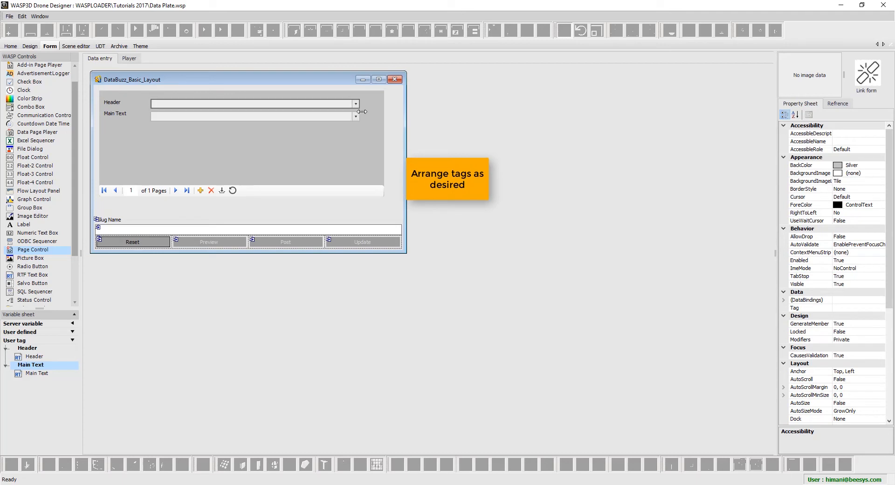
pyautogui.click(254, 103)
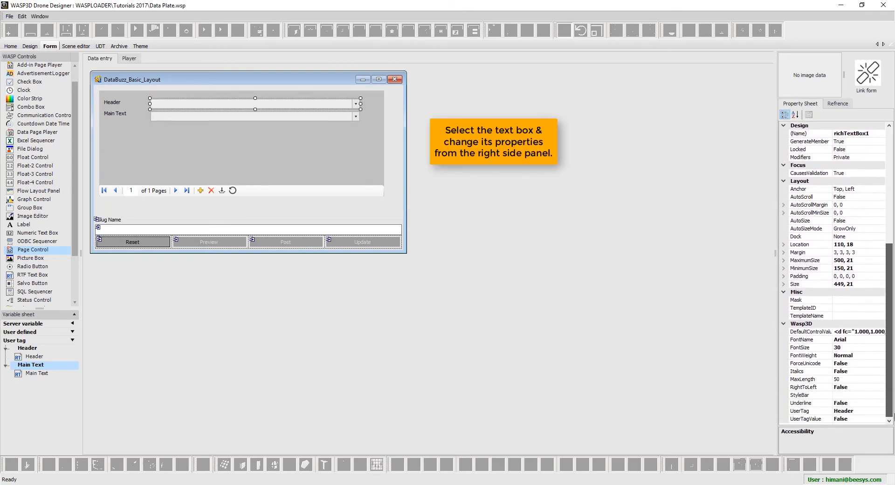
# Set MaxLength to 200 on the Header box and 800 on the Main Text box
pyautogui.click(805, 378)
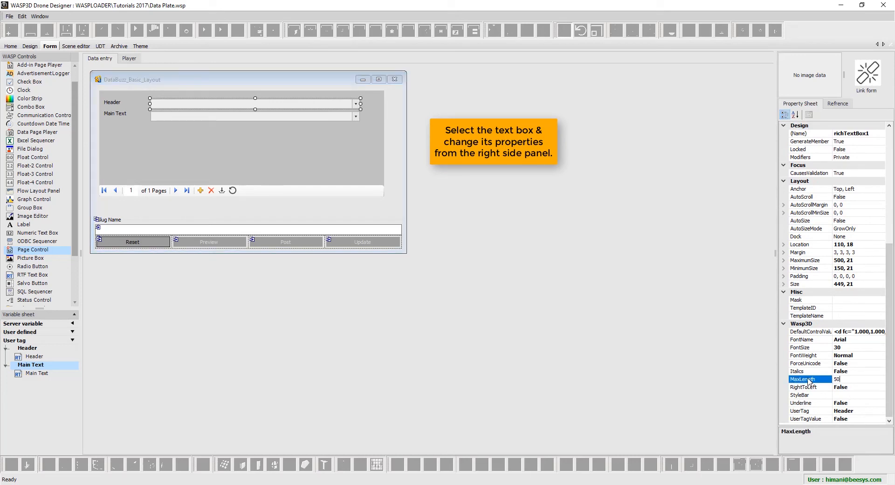
pyautogui.write('200')
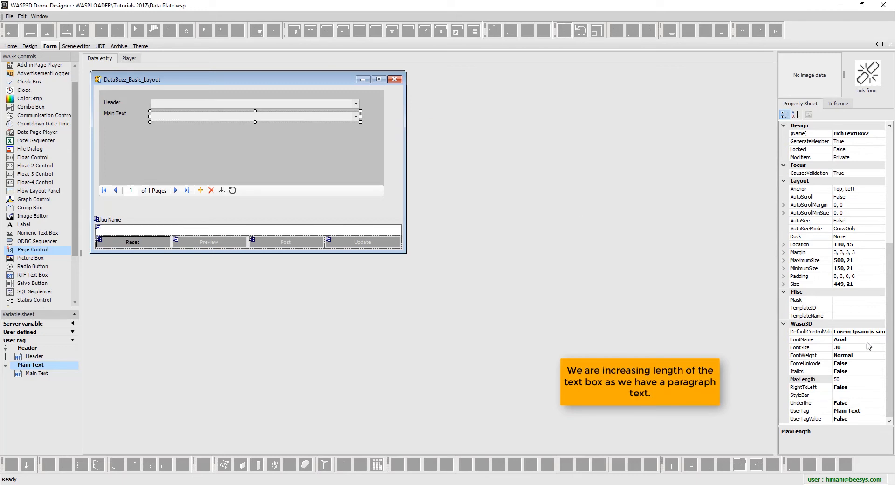
pyautogui.click(805, 379)
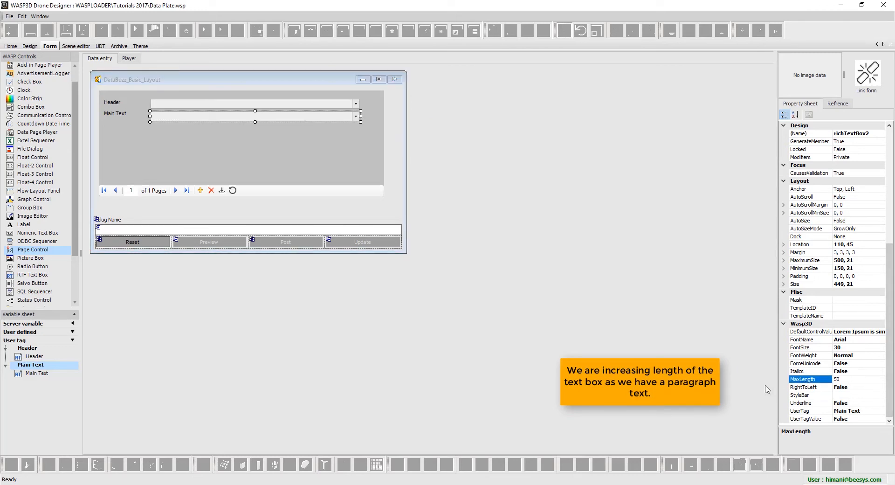
pyautogui.write('800')
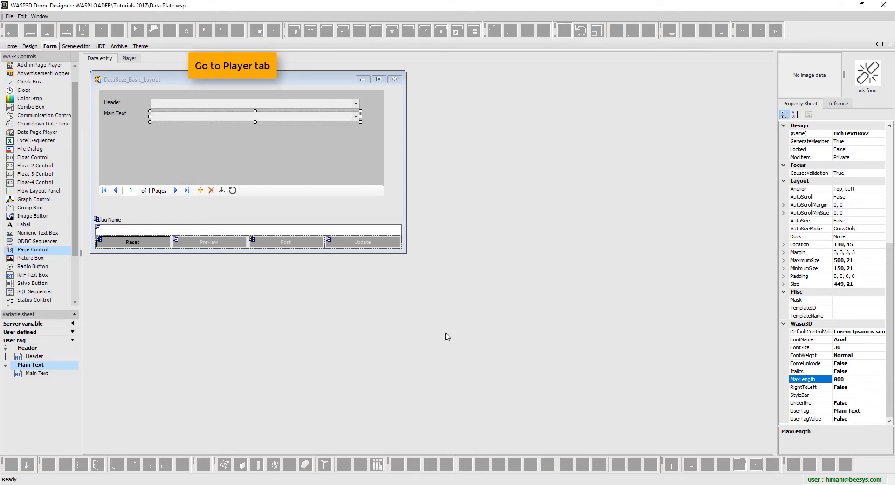
# Add an Add-in Page Player to the Player form and select it
pyautogui.click(129, 57)
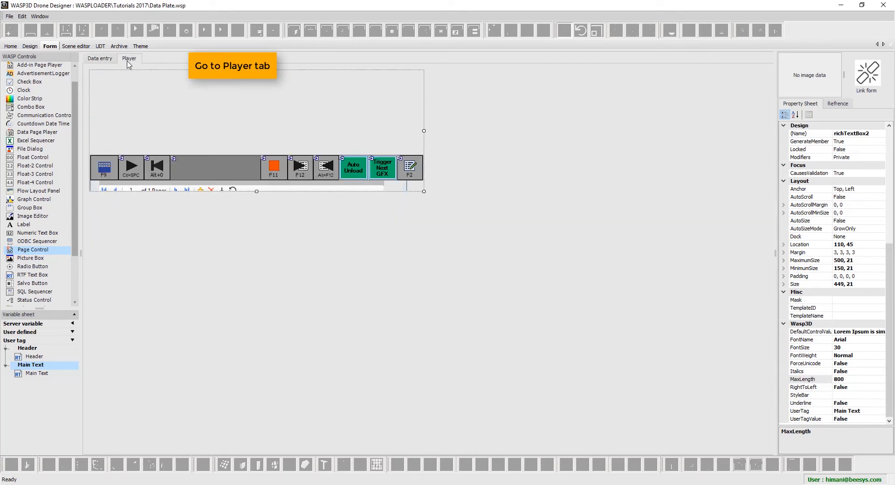
pyautogui.click(129, 57)
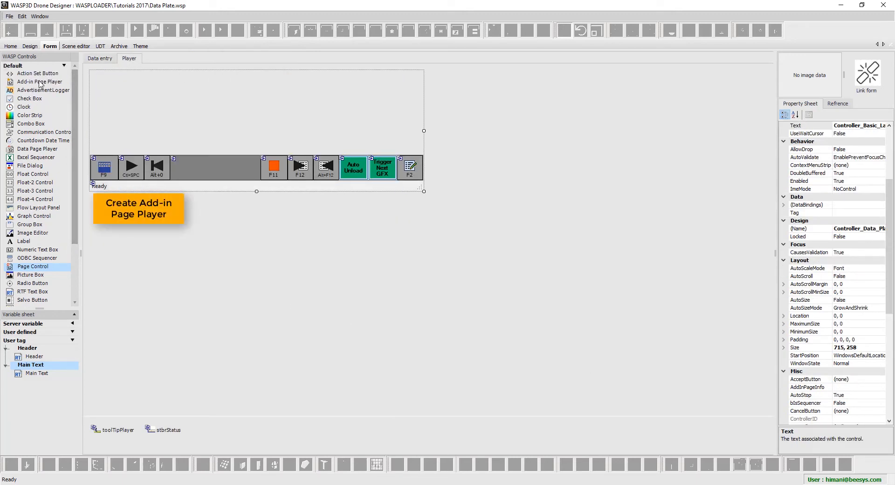
pyautogui.click(40, 82)
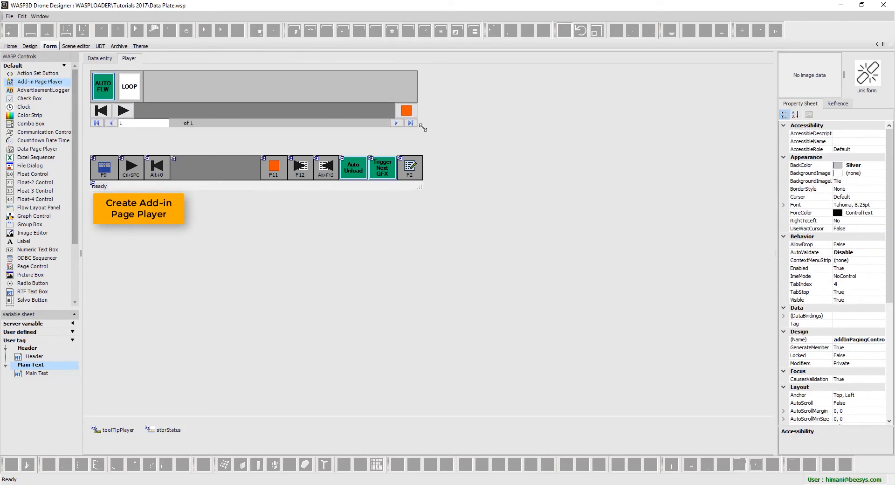
pyautogui.click(253, 86)
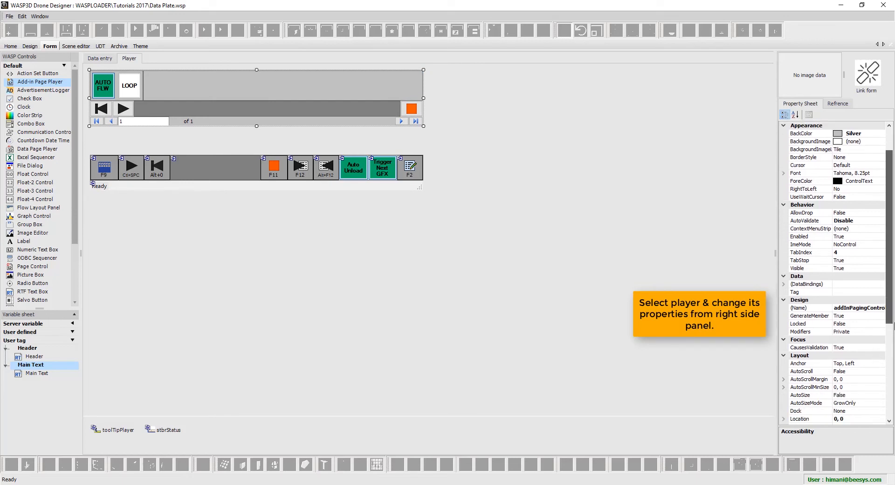
pyautogui.scroll(-3)
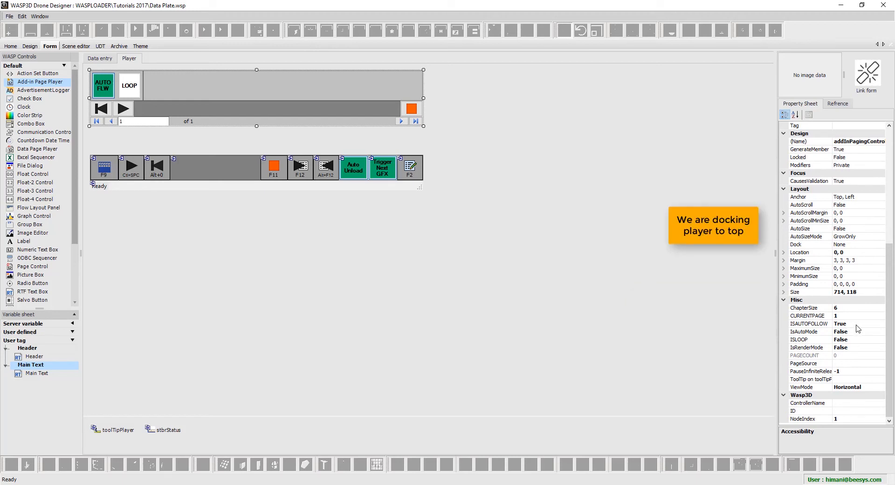
# Dock the page player to Top and assign the page controller as its ControllerName
pyautogui.click(880, 244)
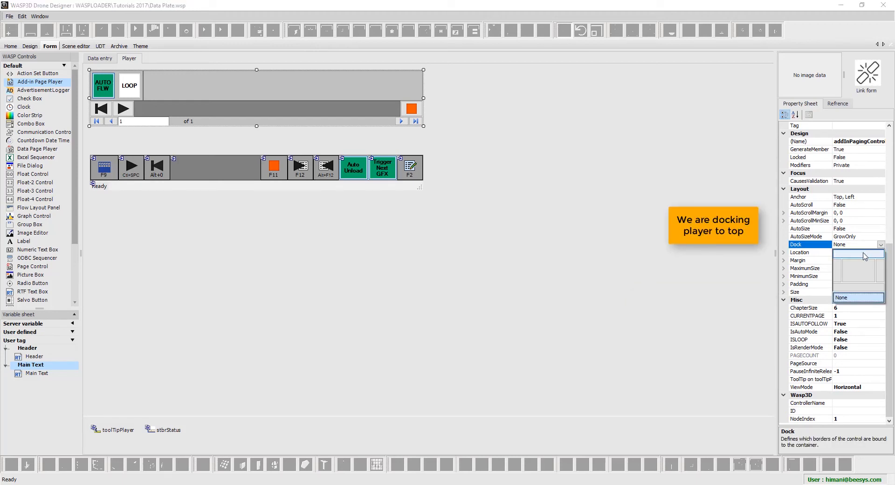
pyautogui.click(839, 244)
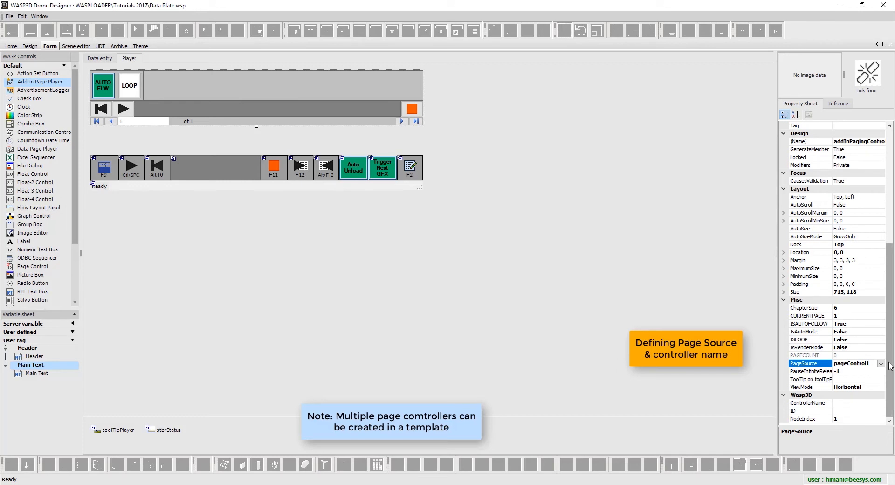
pyautogui.click(881, 403)
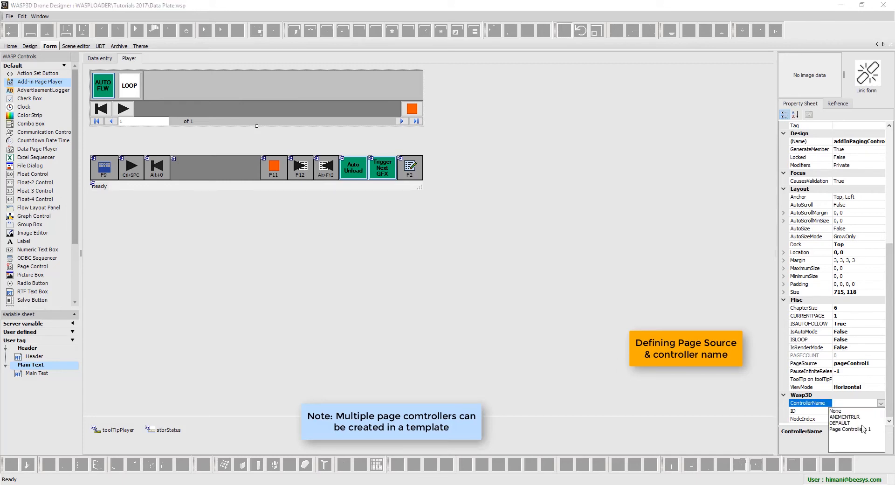
pyautogui.click(862, 429)
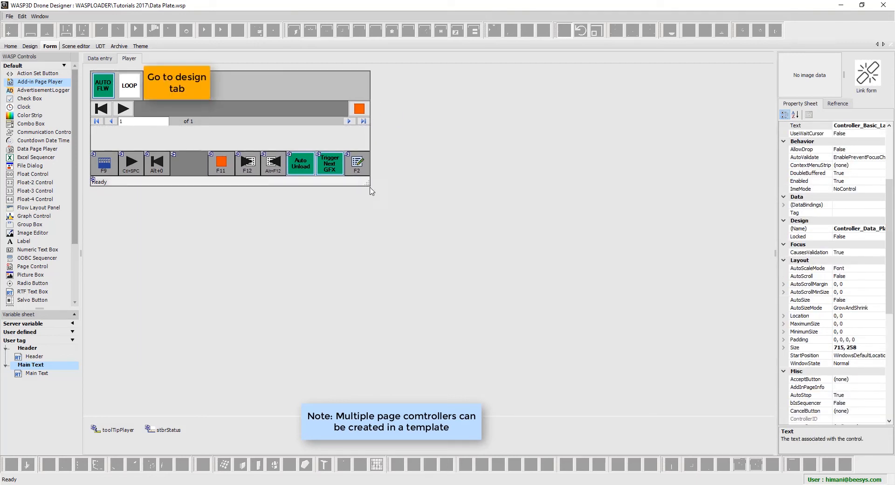
# Link Page Controllers 1's dataset to pageControl1 under InstanceData > Instance 1
pyautogui.click(100, 58)
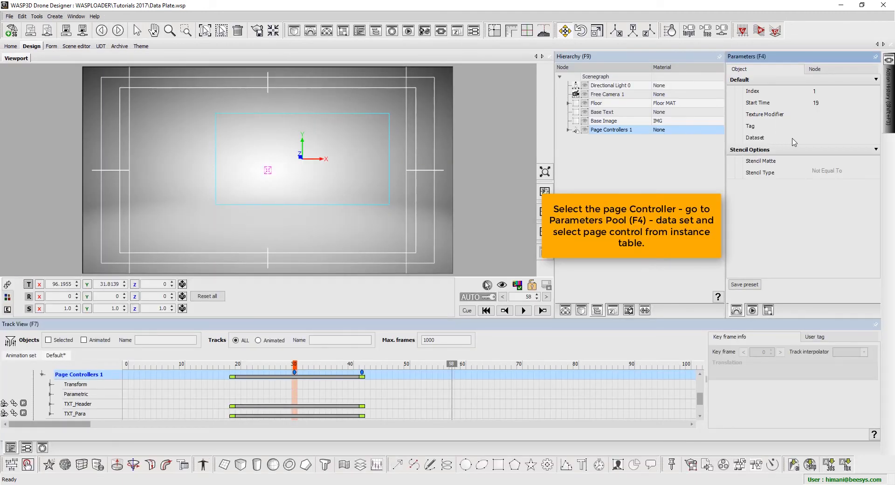
pyautogui.click(876, 138)
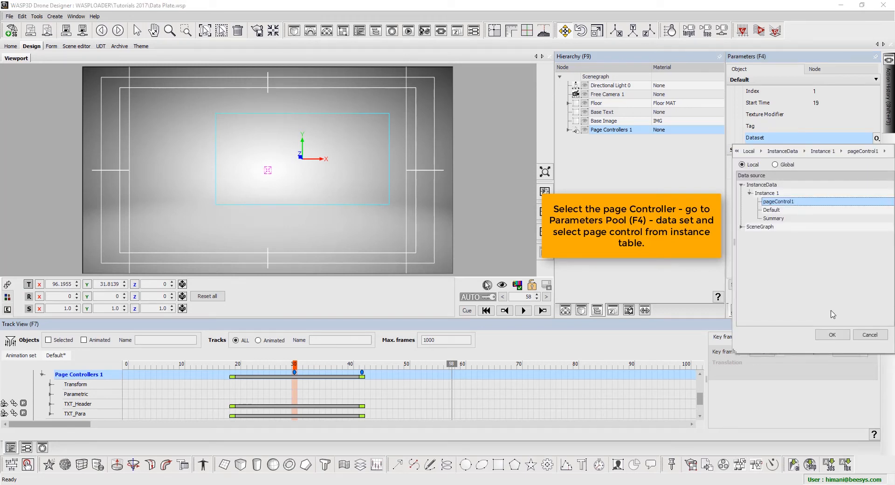
pyautogui.click(832, 333)
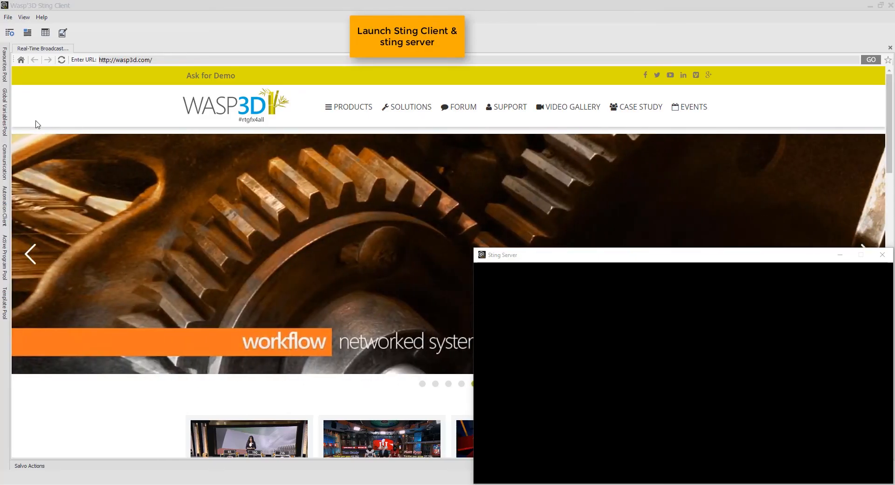
# From the Playlist Pool, filter slugs by 'tu' and load the Tutorial playlist
pyautogui.click(8, 17)
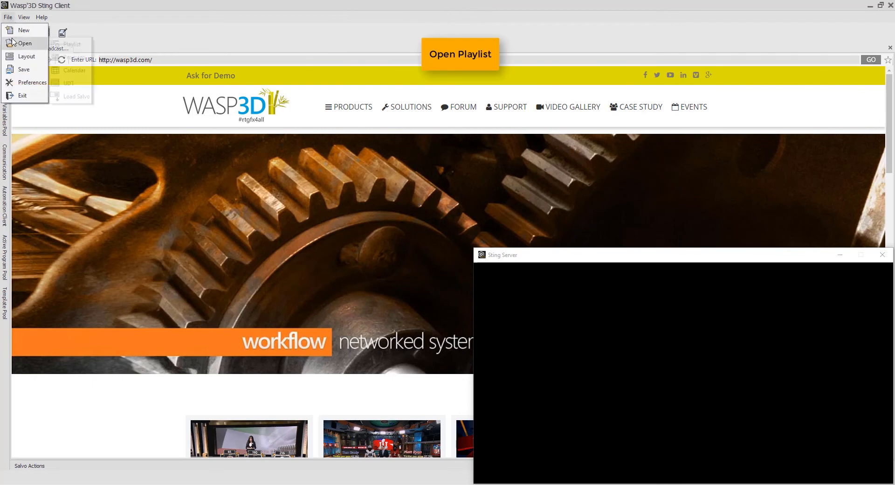
pyautogui.click(72, 45)
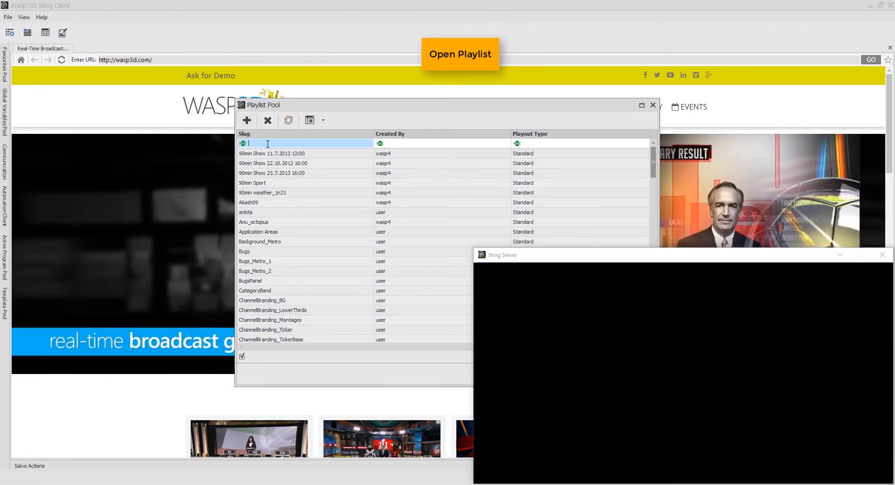
pyautogui.write('tu')
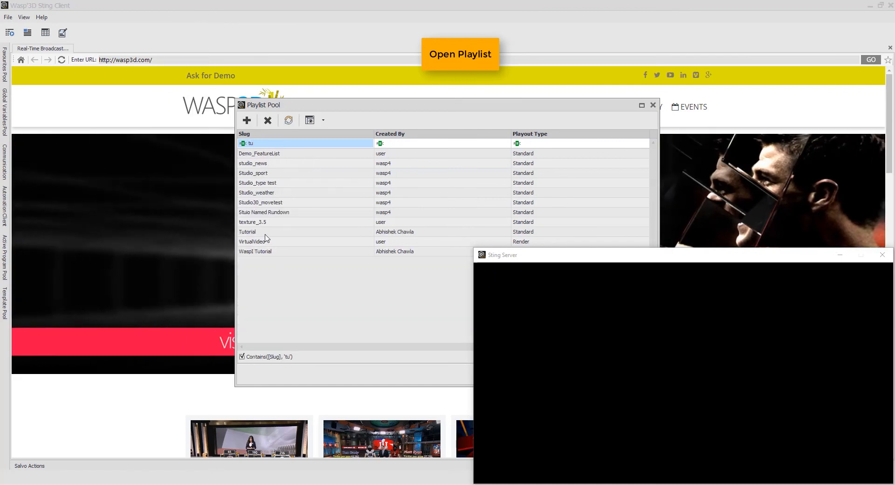
pyautogui.doubleClick(247, 231)
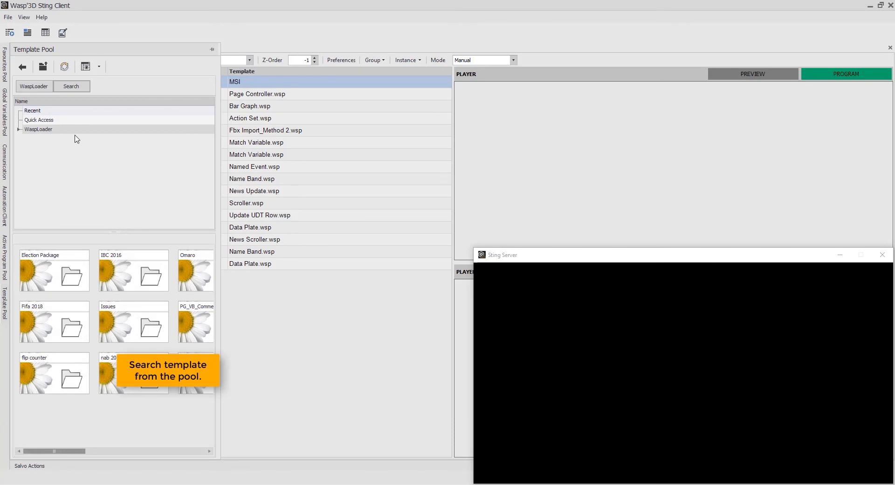
# Add Data Plate.wsp from WaspLoader > Tutorials 2017 to the playlist and list the playout engines
pyautogui.click(18, 128)
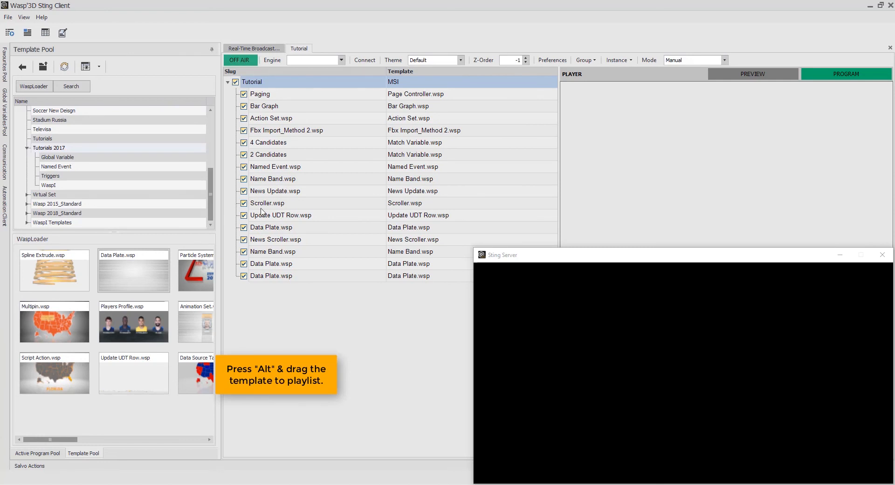
pyautogui.click(341, 60)
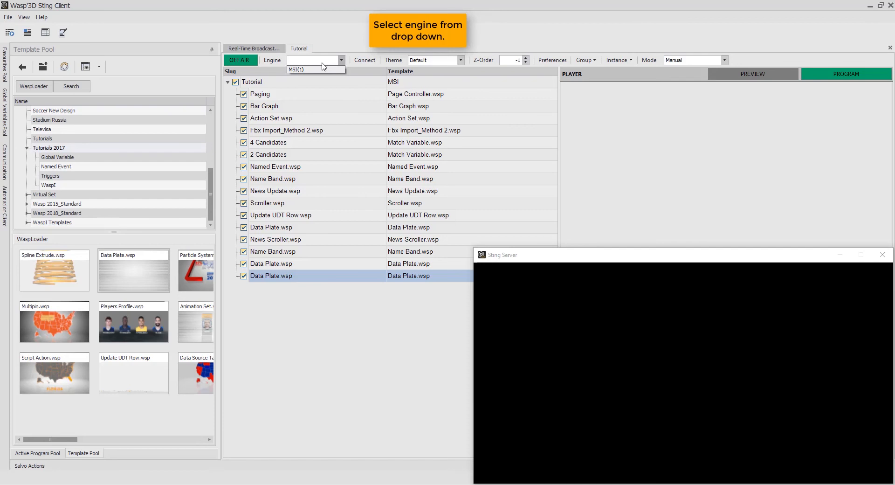
pyautogui.click(304, 69)
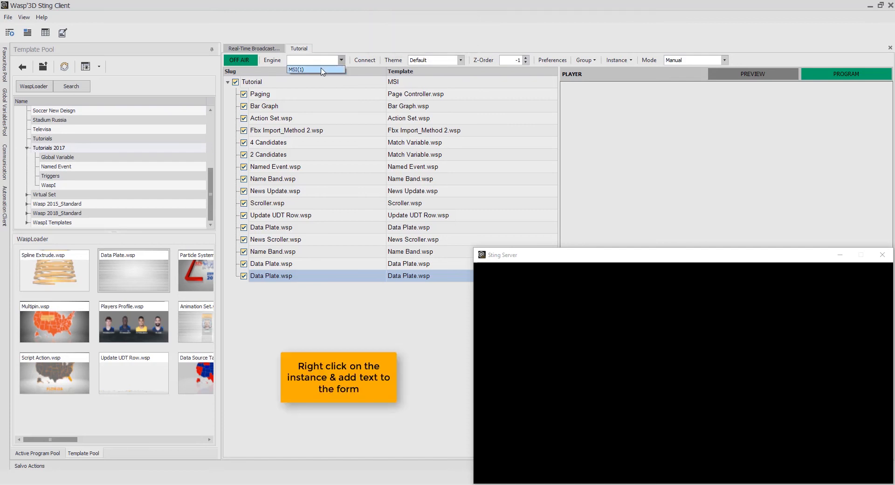
# With engine MSI(1) chosen, fill the Data Plate form Header with 'Headlines Today'
pyautogui.click(316, 69)
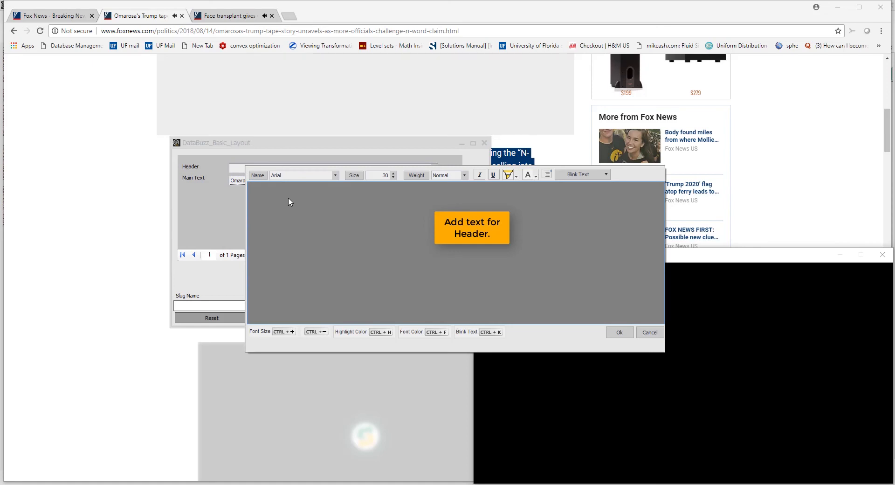
pyautogui.write('Headlines T')
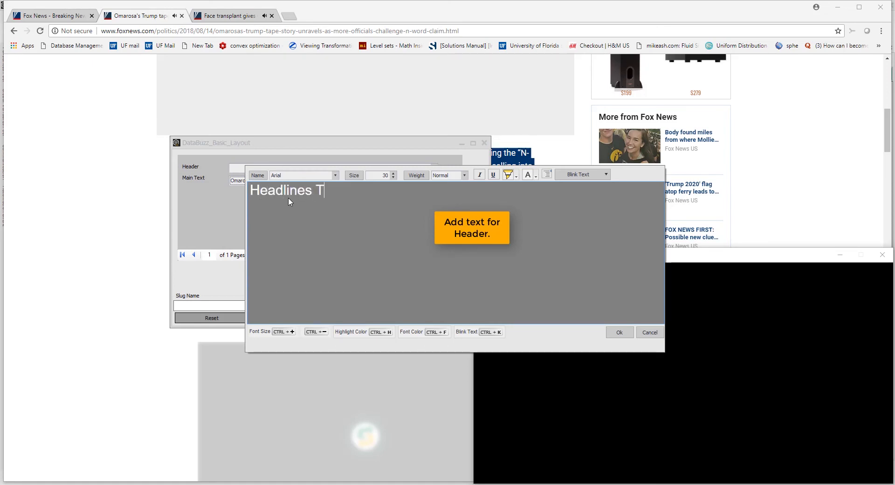
pyautogui.write('oday')
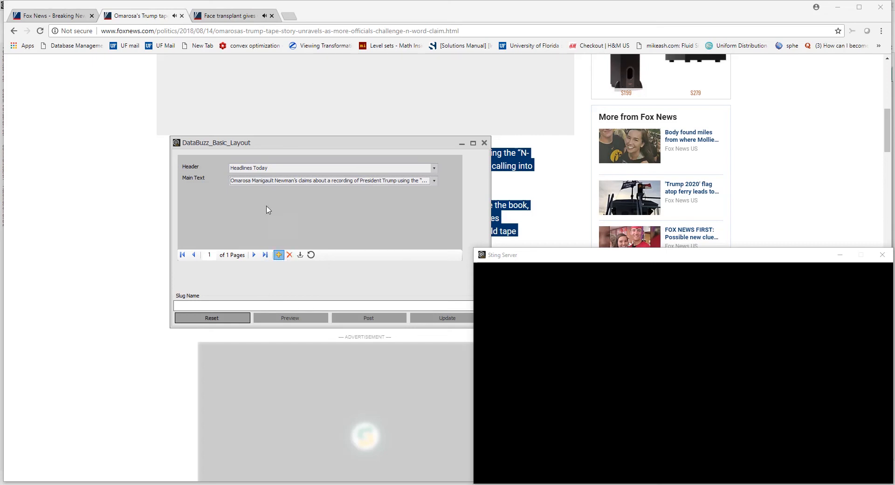
# Add page 2 with the face-transplant paragraph in Main Text and post under slug 'News'
pyautogui.click(279, 254)
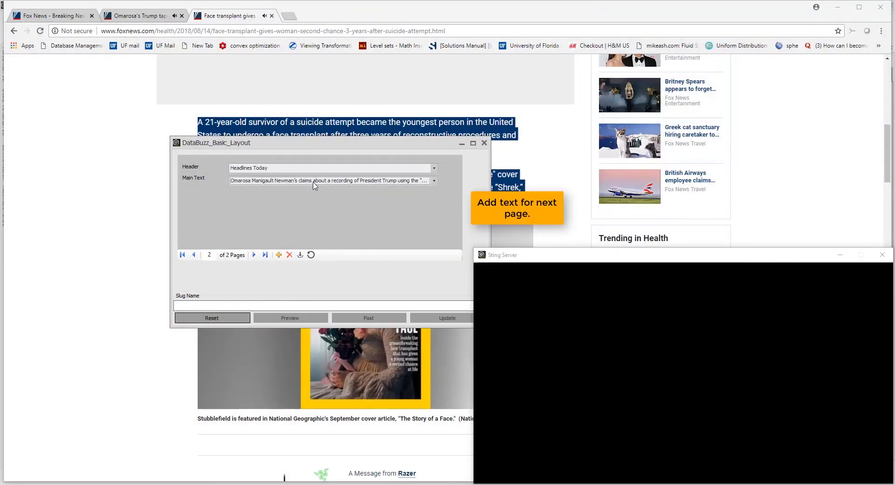
pyautogui.click(328, 181)
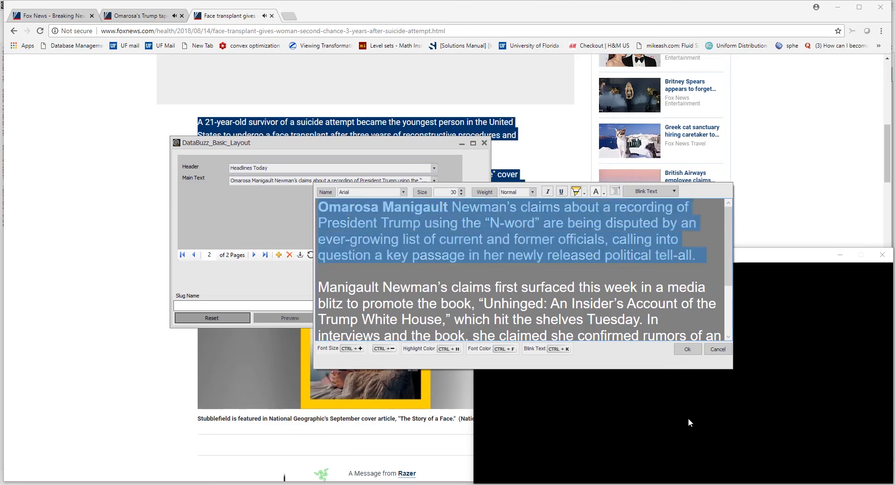
pyautogui.rightClick(400, 245)
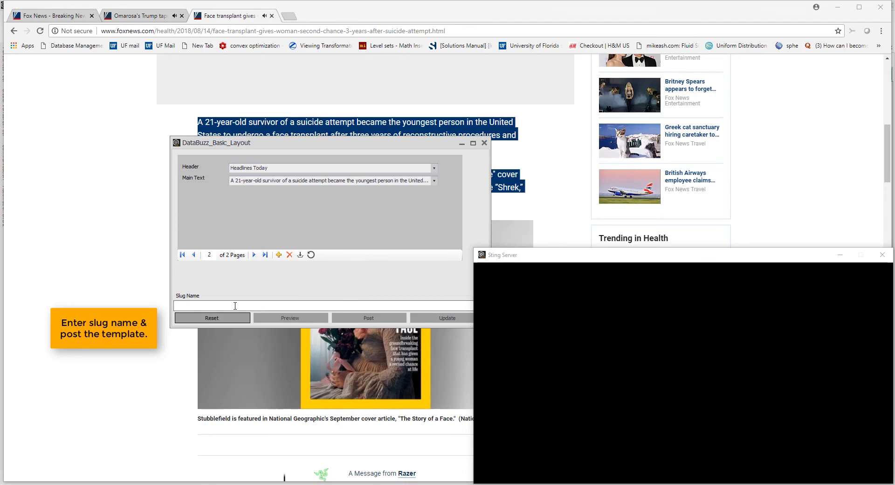
pyautogui.write('News')
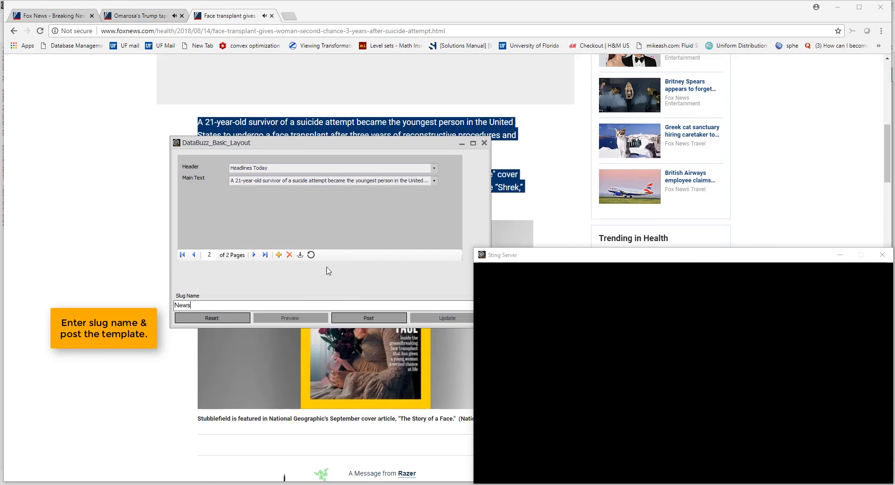